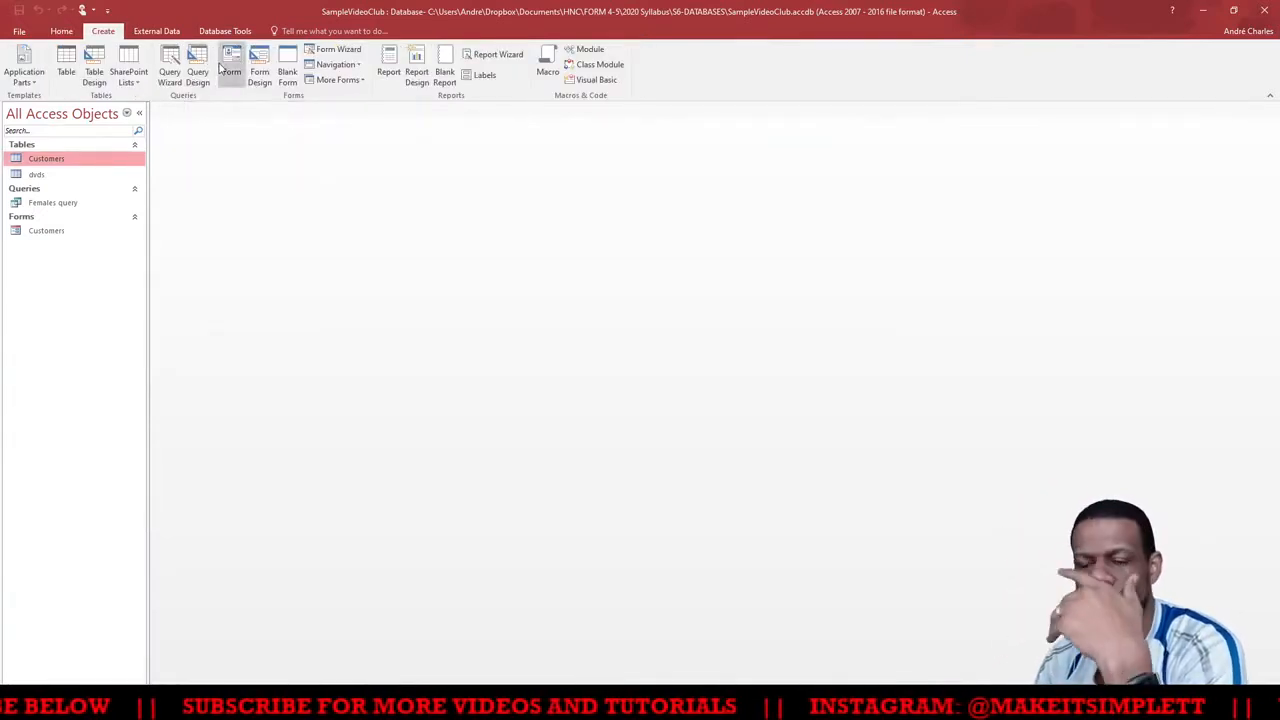
mouse_move(198, 70)
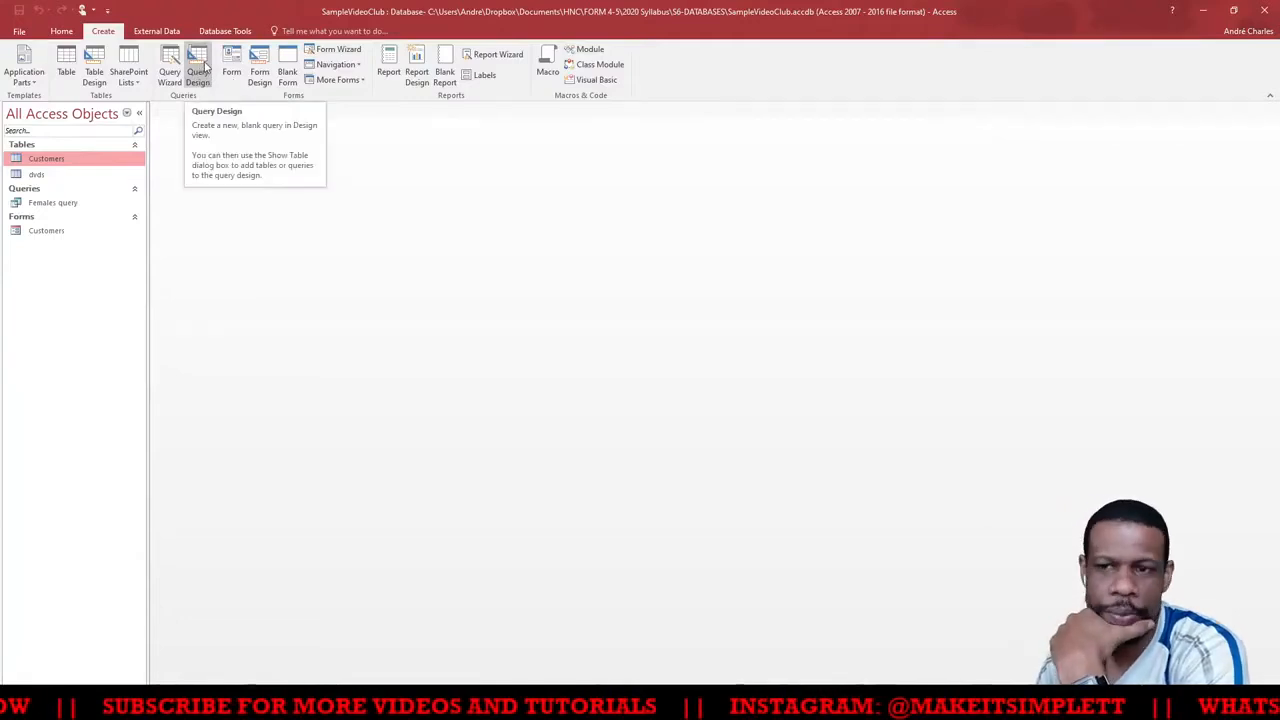
Step: Start a new query in Design view using Query Design
left_click(198, 65)
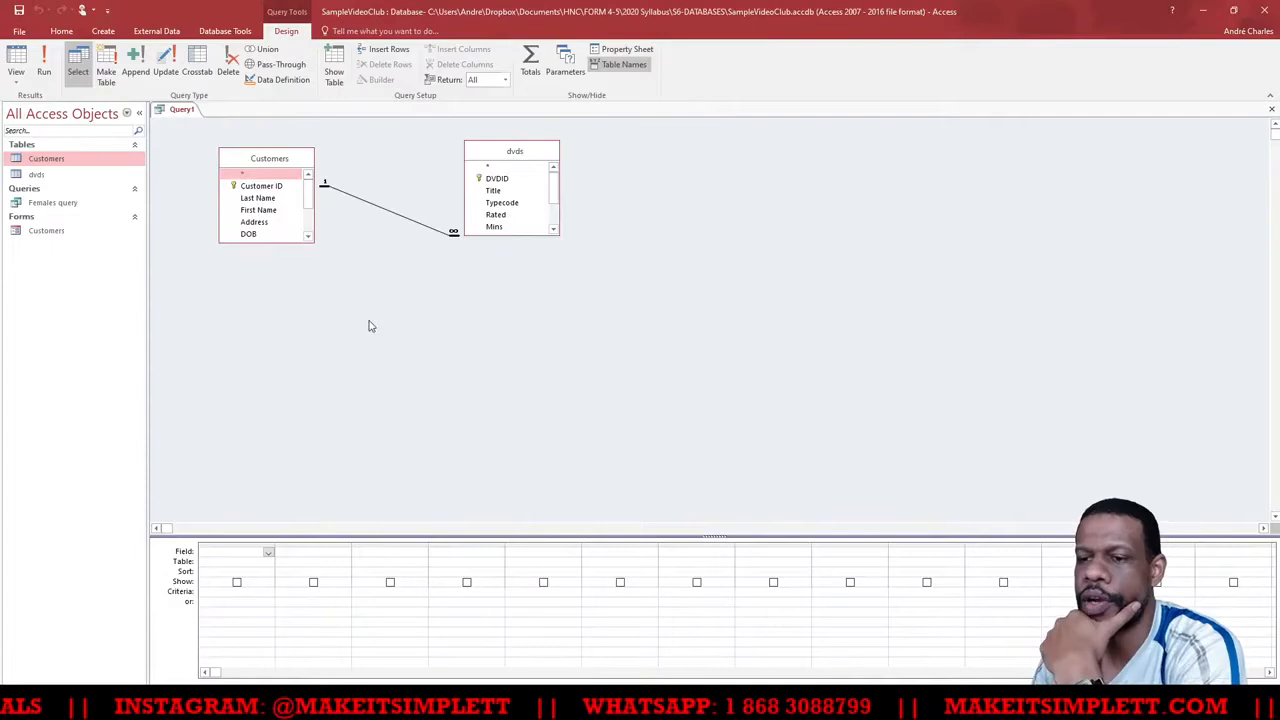
mouse_move(556, 242)
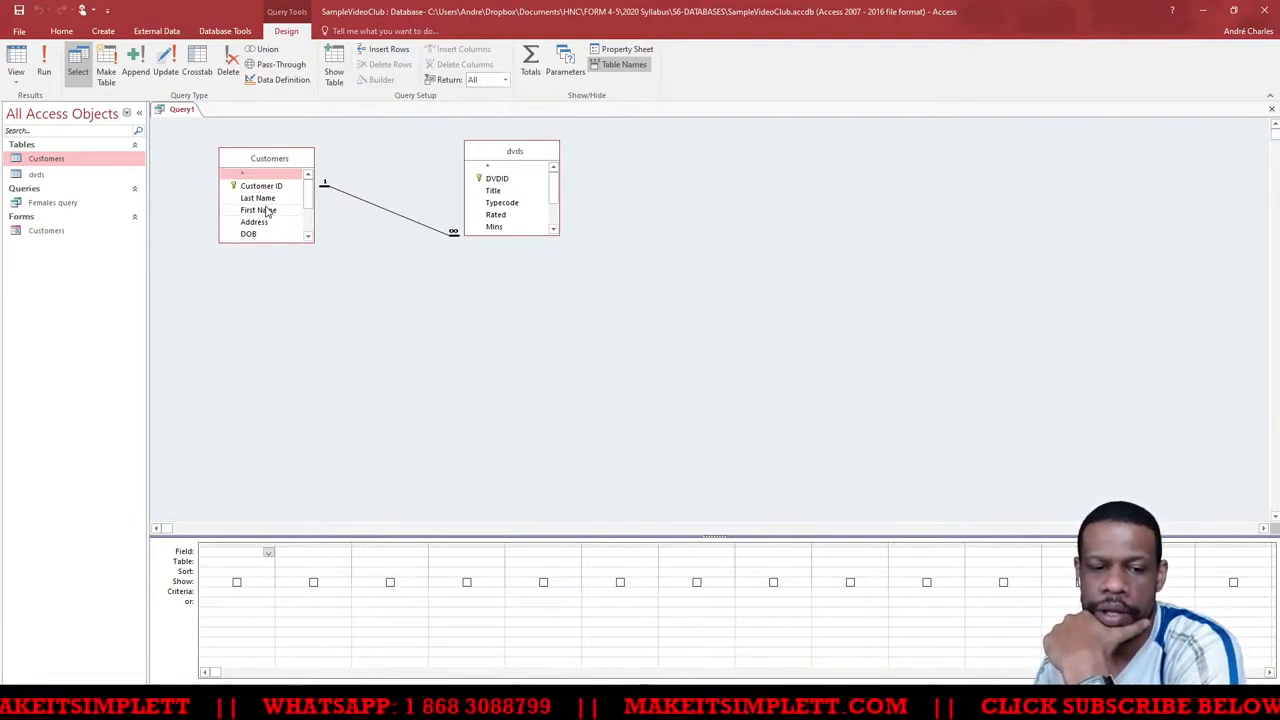
mouse_move(670, 150)
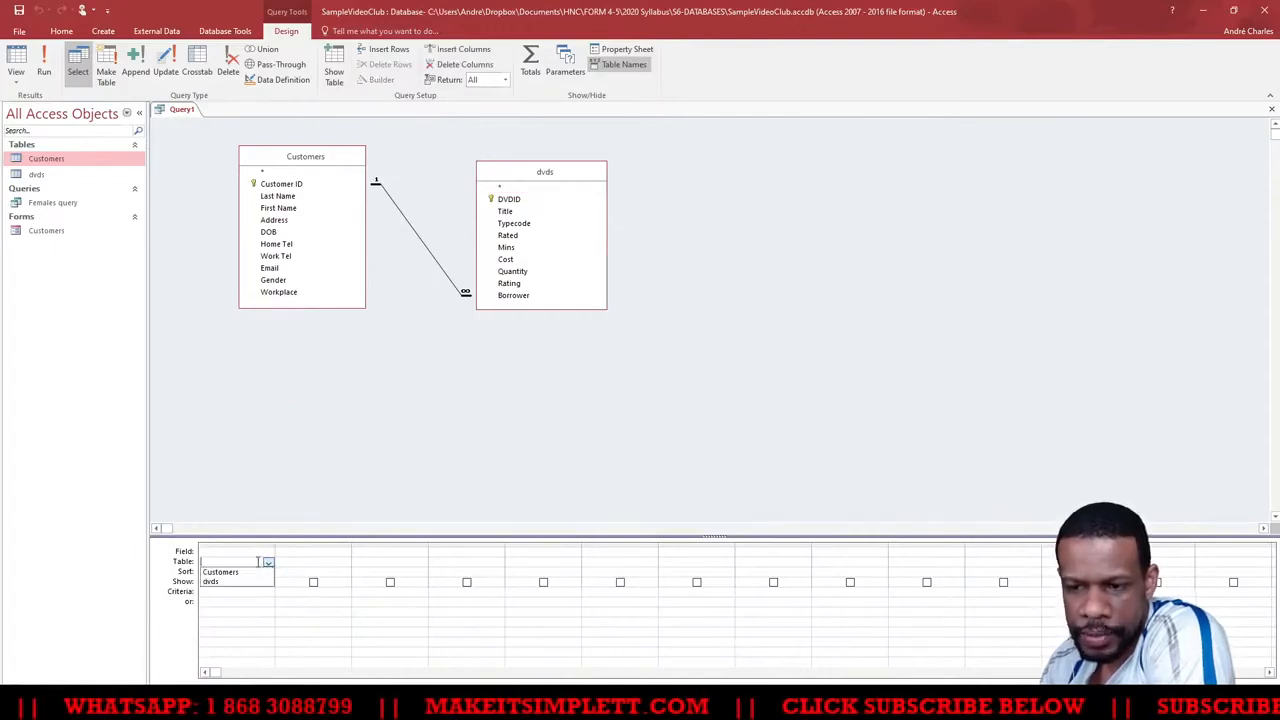
Step: Add Customers Last Name, First Name, Home Tel and Gender with criterion "m", plus dvds Cost
left_click(268, 561)
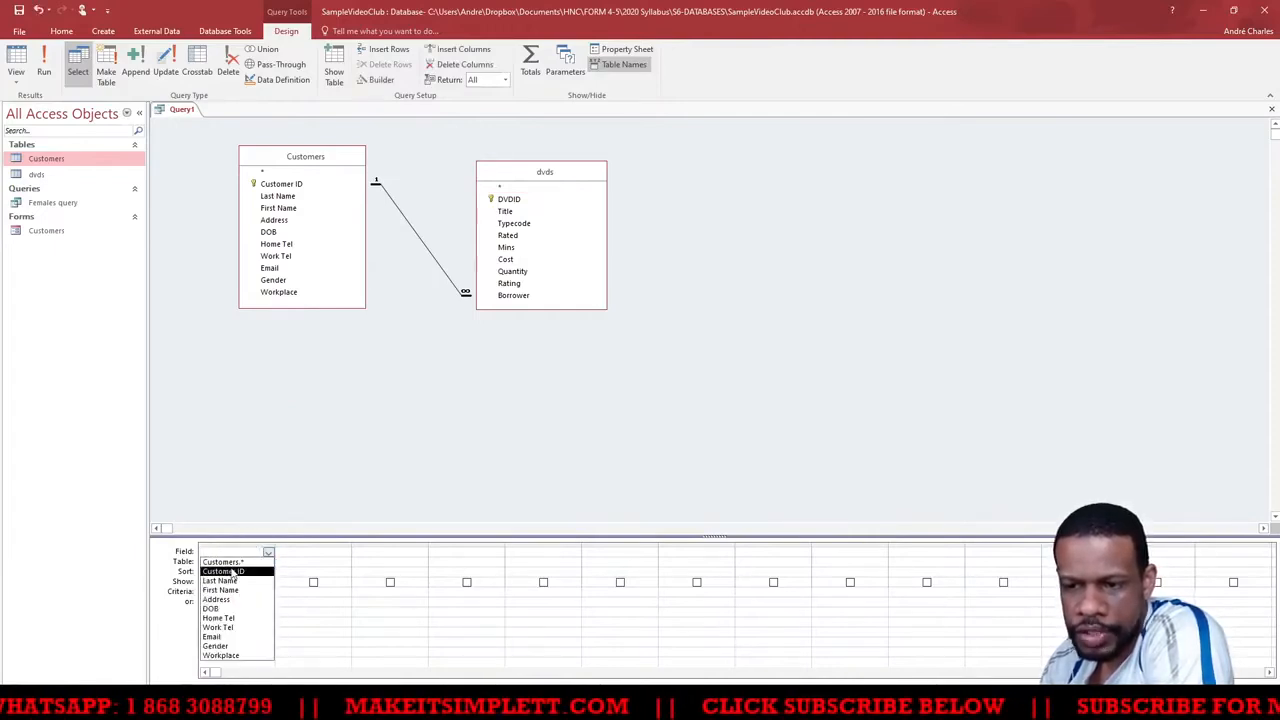
left_click(220, 581)
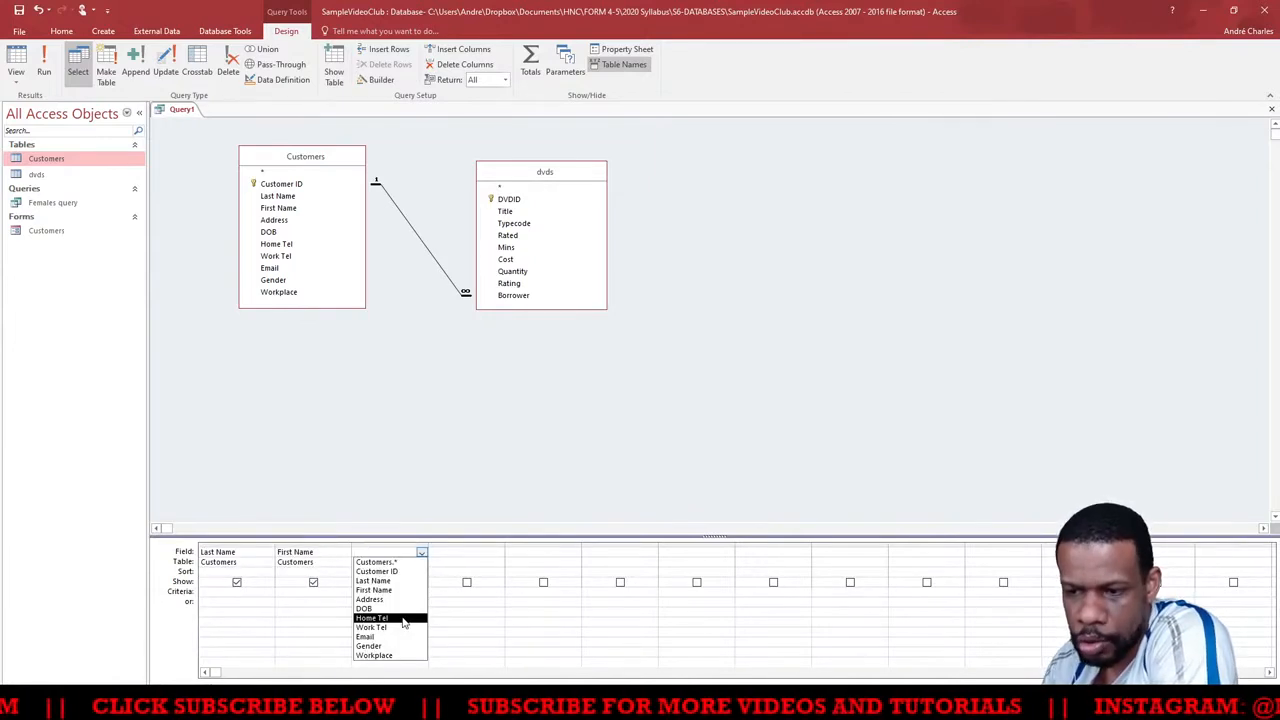
left_click(371, 617)
type("\"m\"")
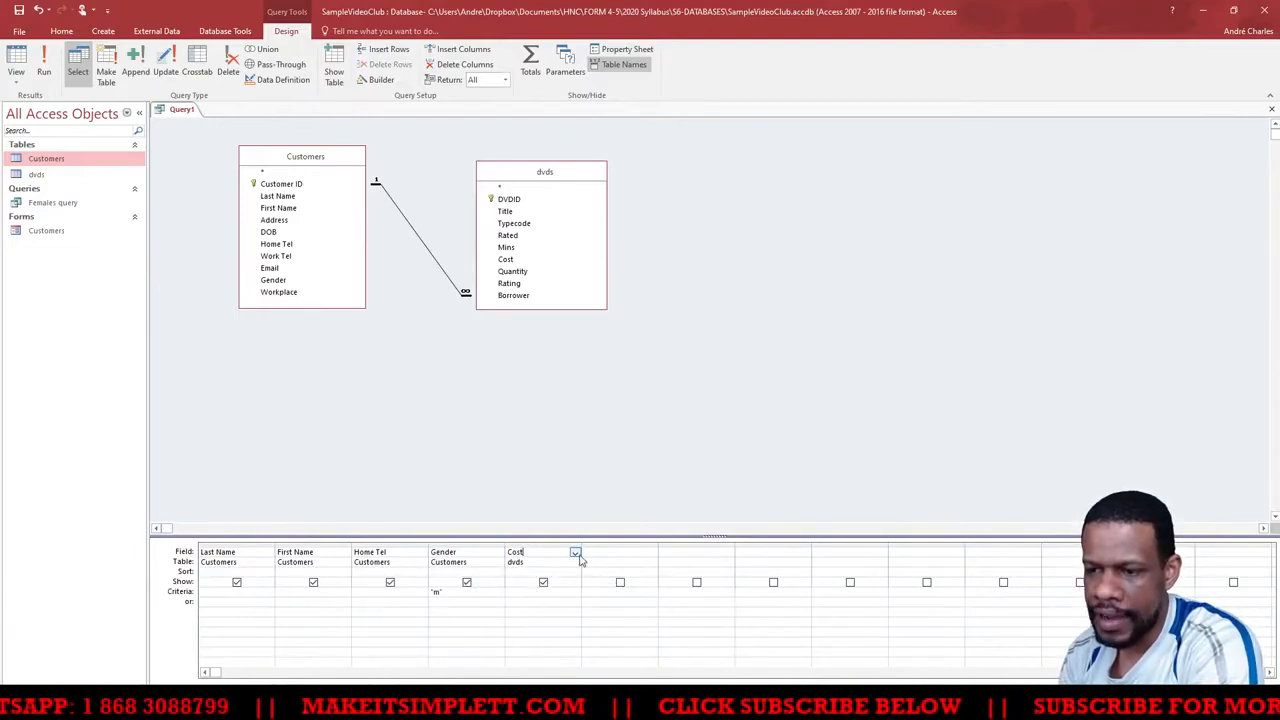
Step: Change the Cost column to Title and add Rating with criterion >50
left_click(575, 552)
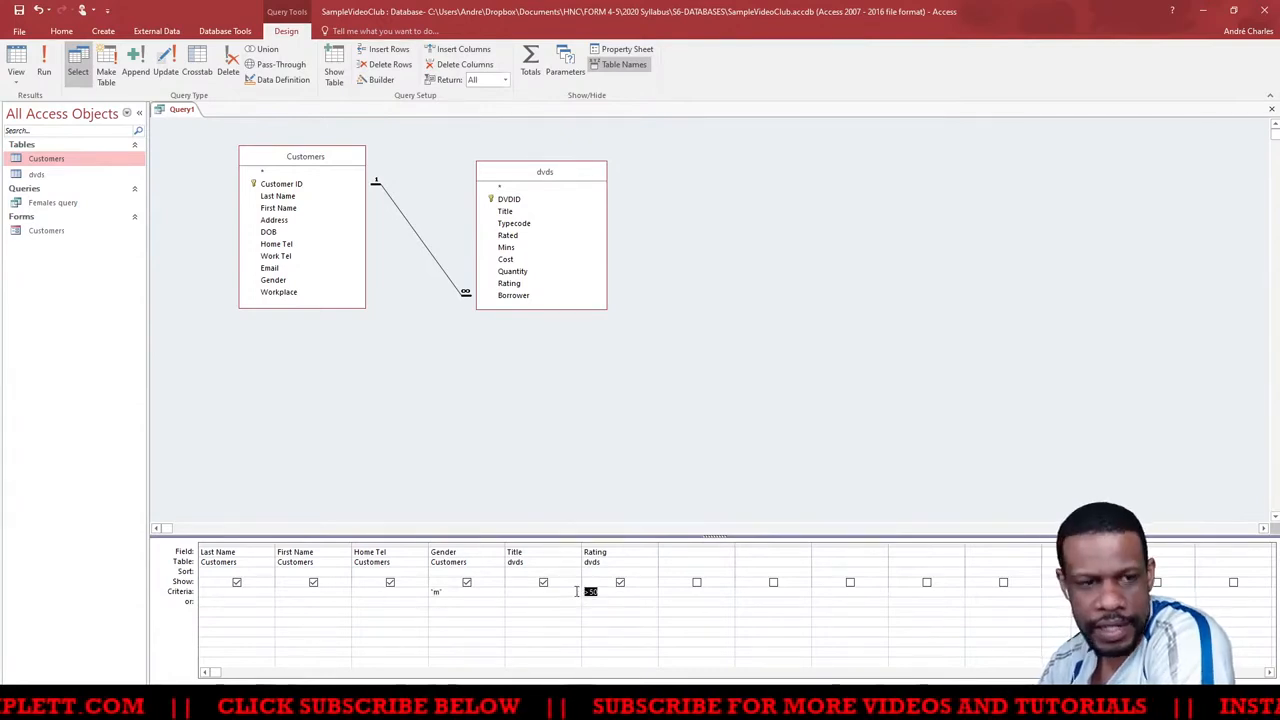
type(">50")
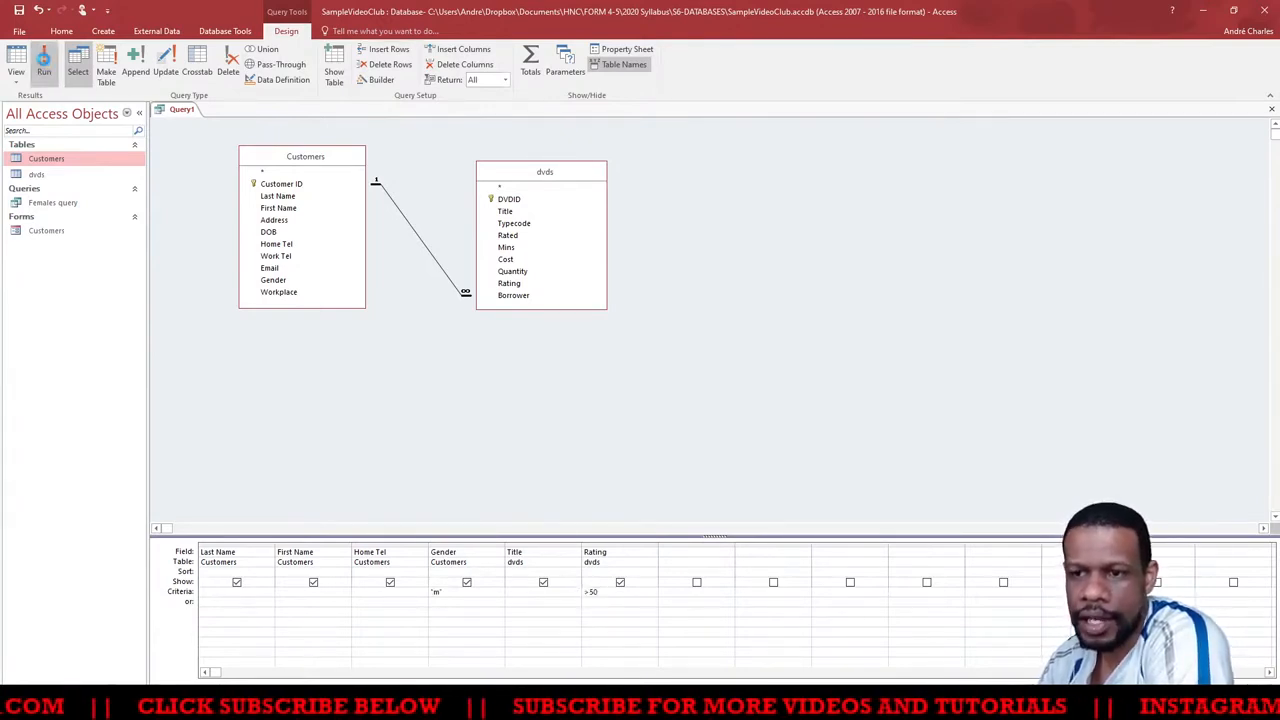
Step: Run the query to show eight male customers with DVDs rated above 50
left_click(43, 63)
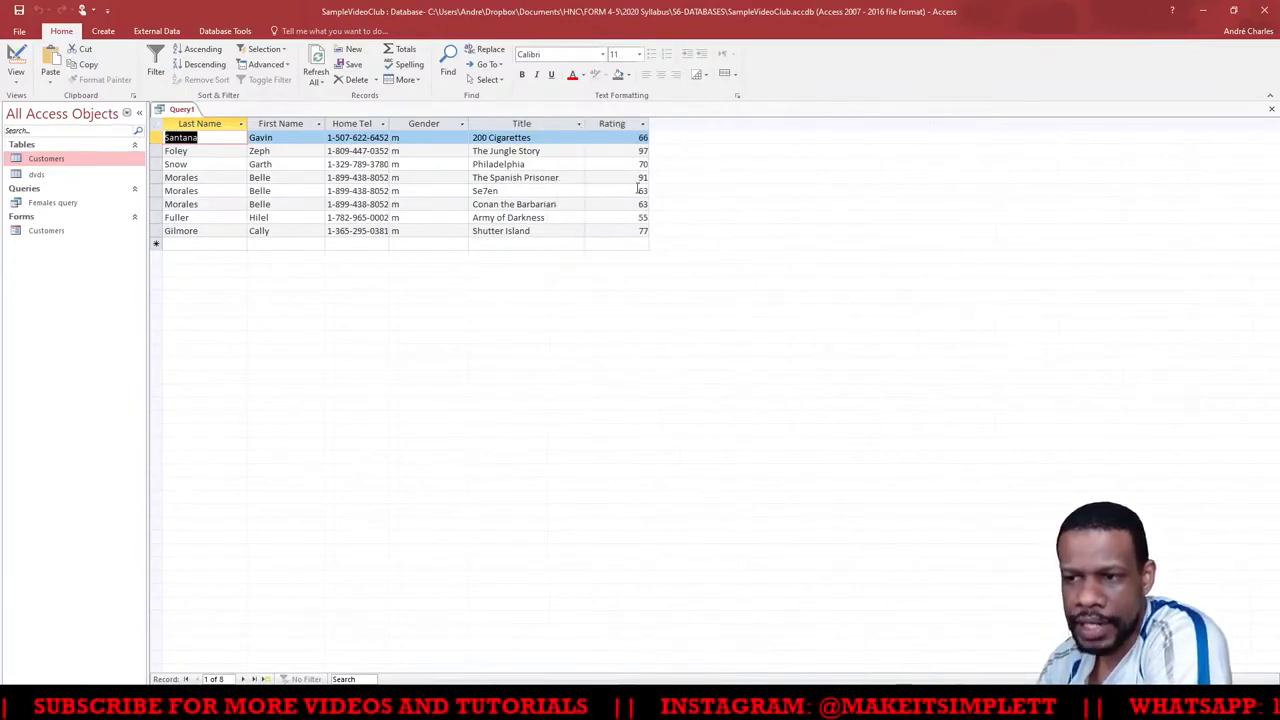
mouse_move(645, 259)
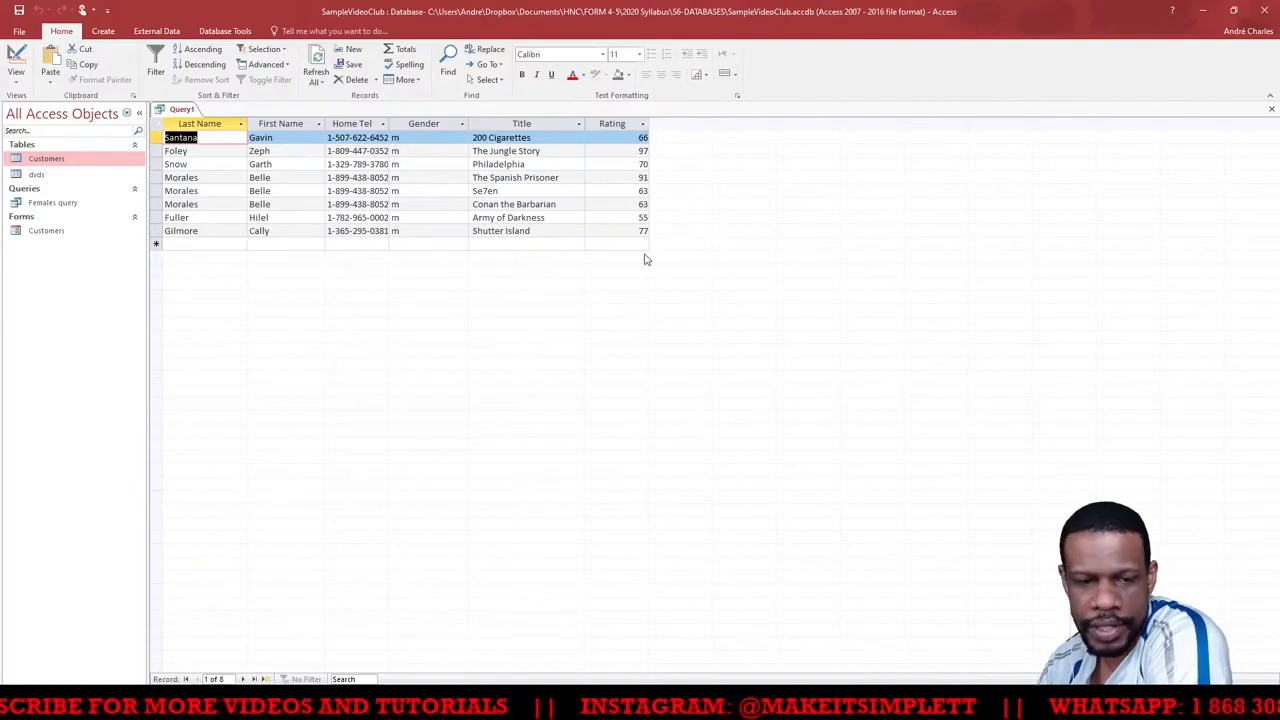